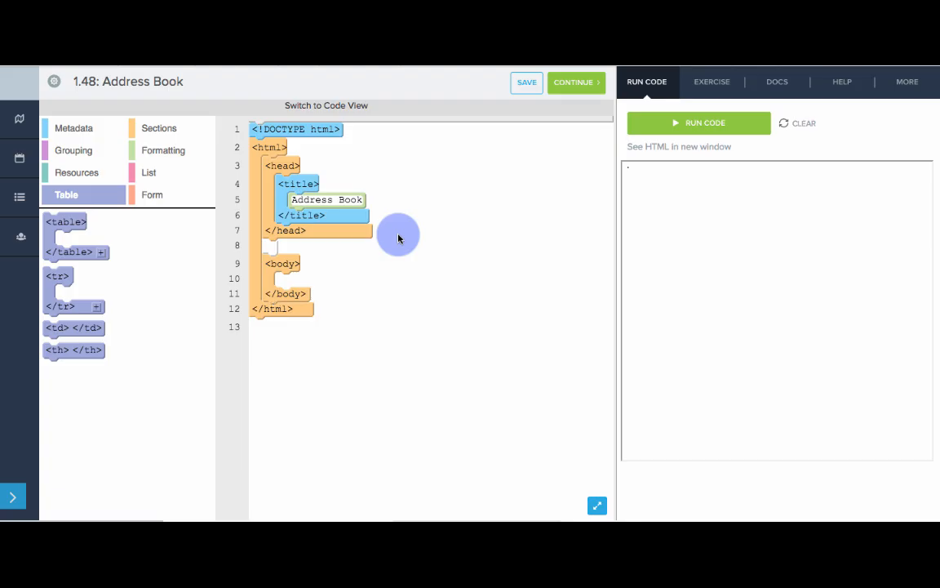
mouse_move(401, 286)
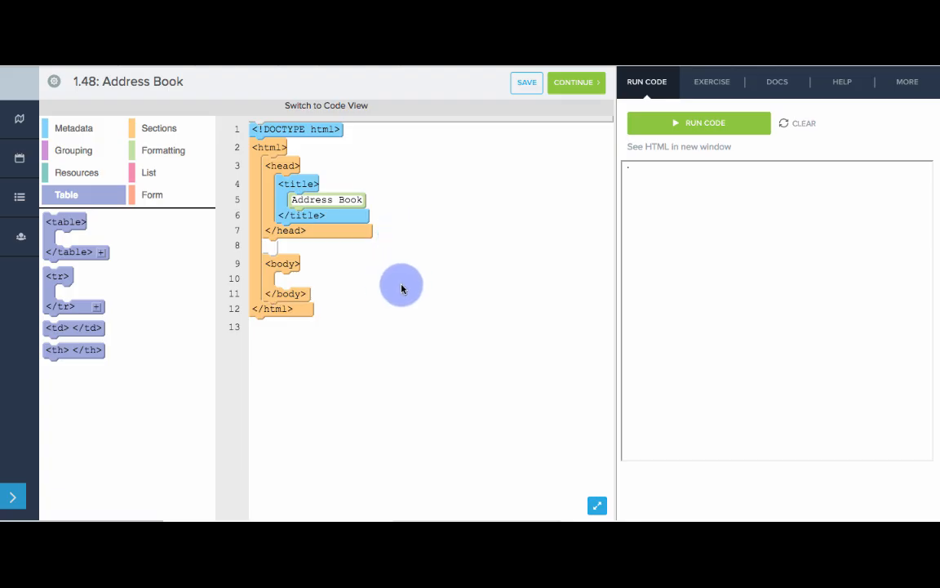
Step: Place a table block in the body with three empty table rows
left_click(73, 128)
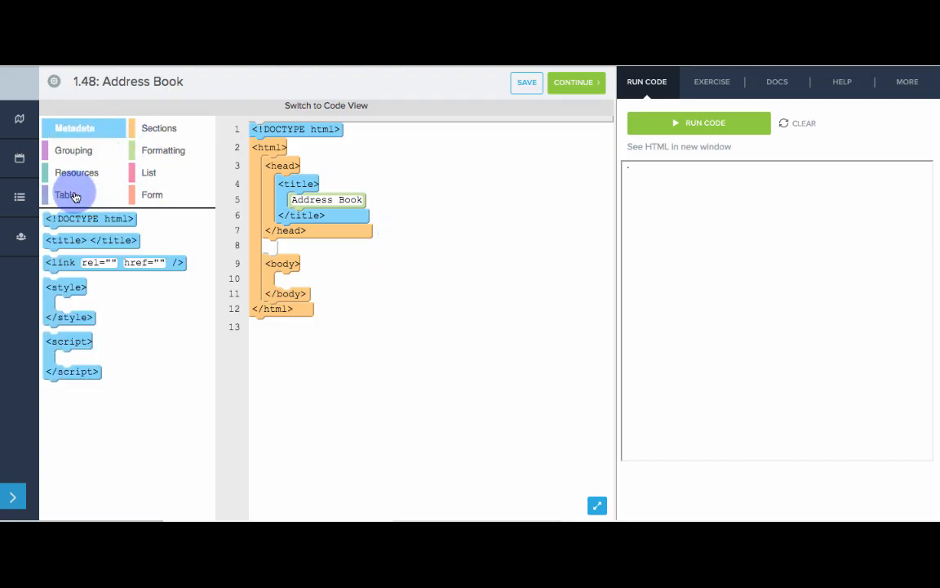
left_click(66, 194)
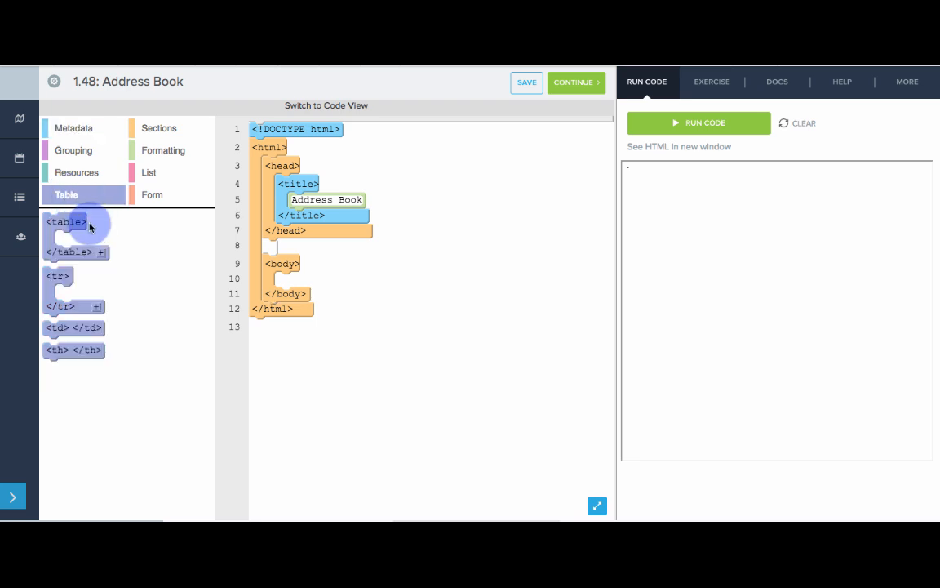
mouse_move(161, 286)
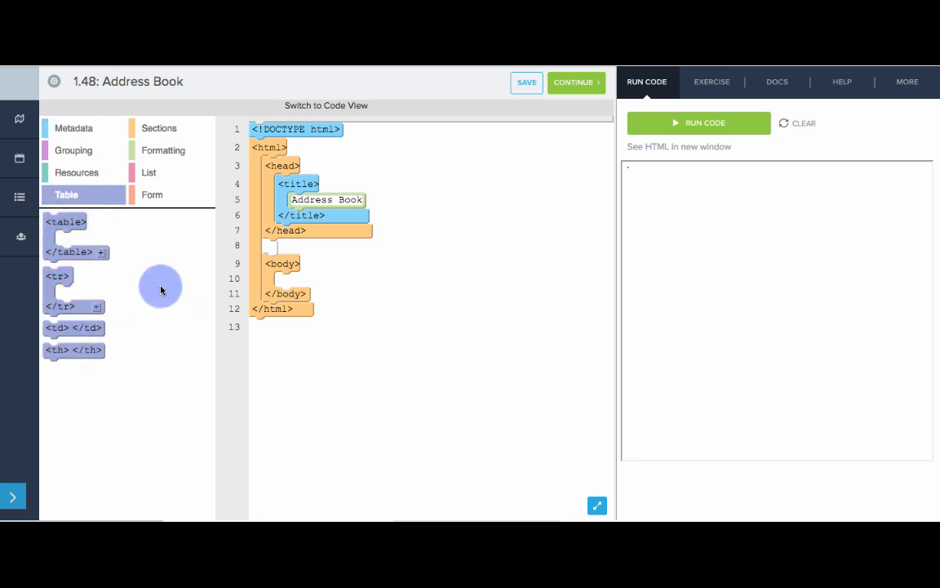
left_click_drag(65, 237, 194, 286)
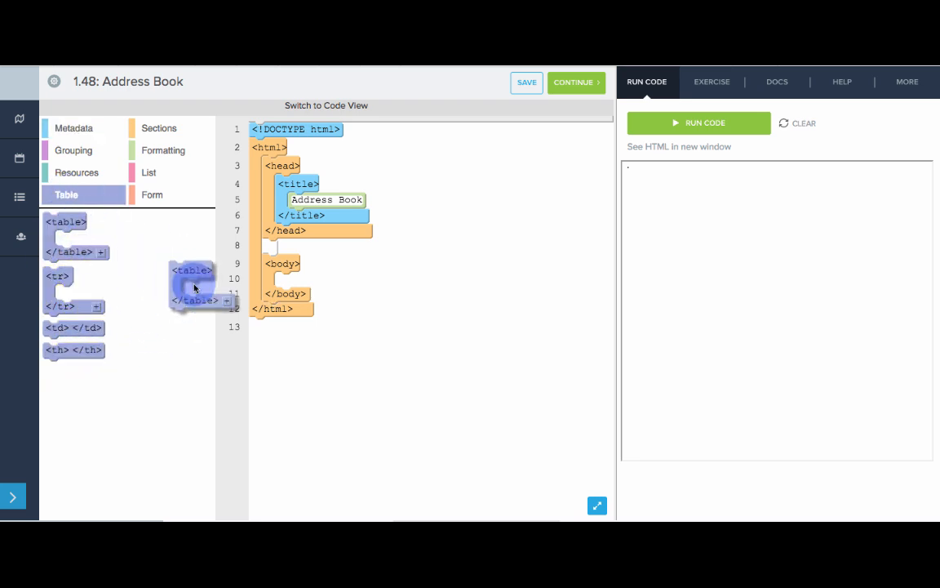
left_click_drag(192, 285, 298, 282)
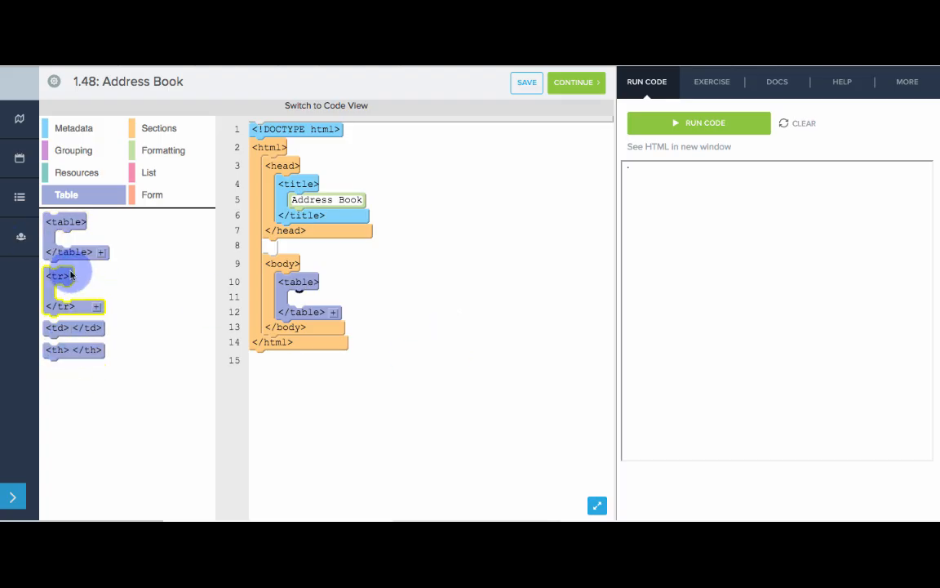
left_click_drag(61, 290, 306, 312)
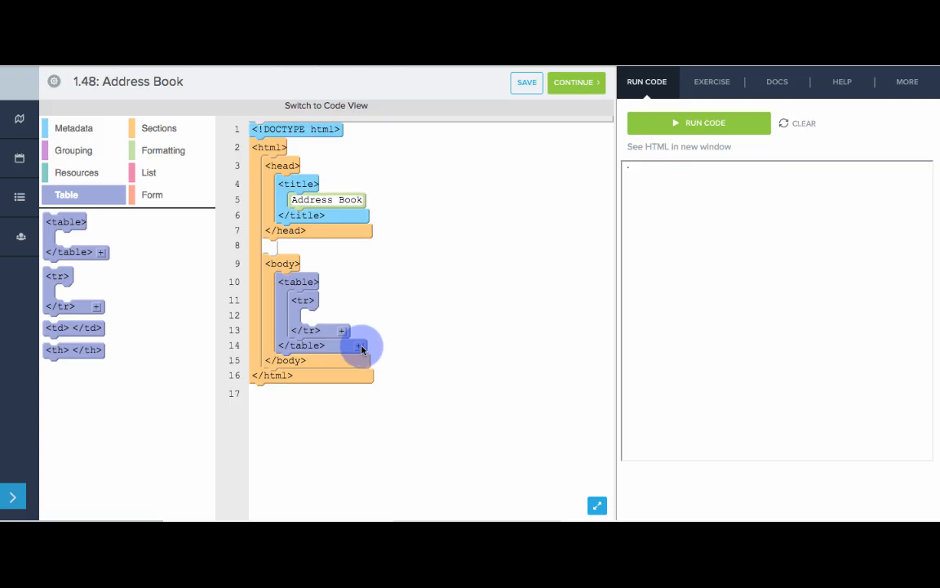
mouse_move(367, 360)
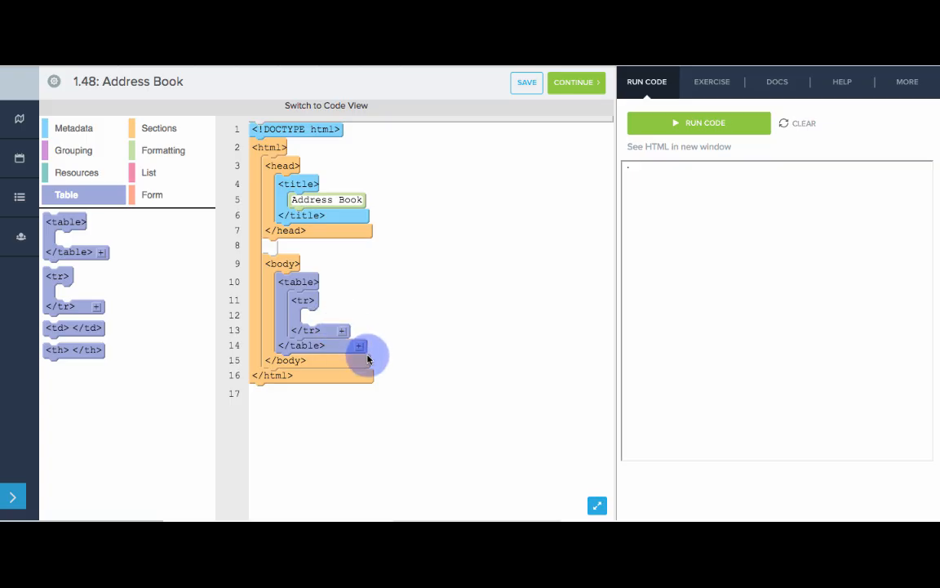
left_click(342, 331)
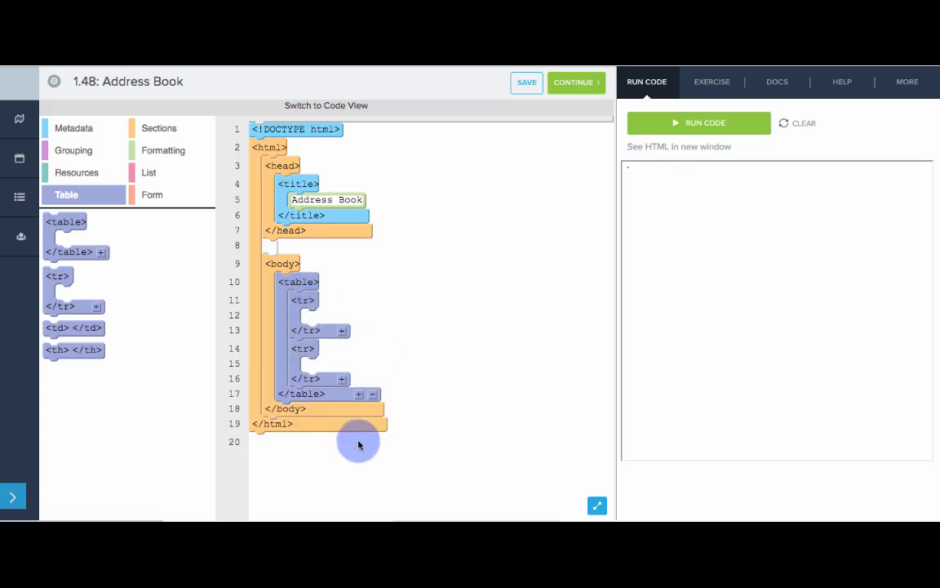
left_click(342, 377)
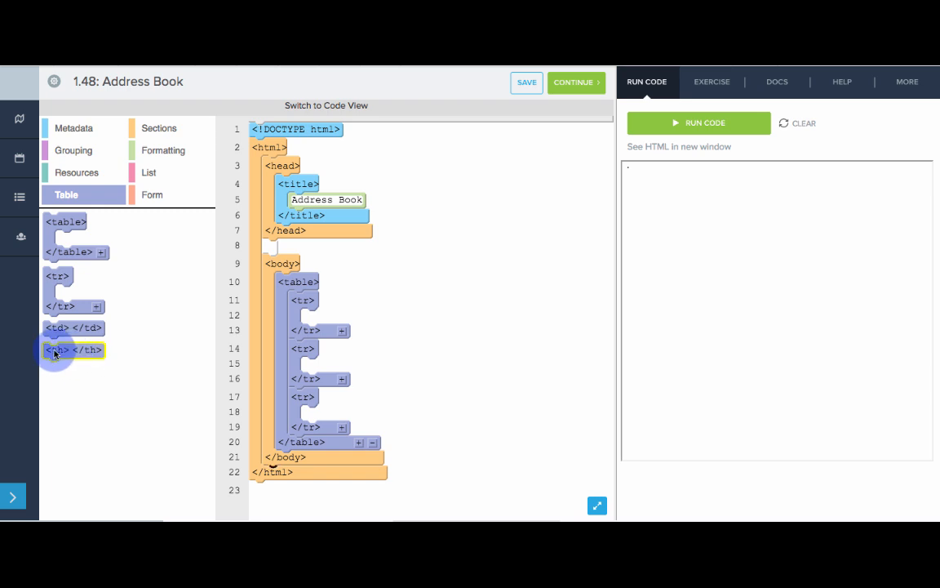
Step: Add header cells Name, Phone Number and Email Address to the first row, then preview
left_click_drag(71, 349, 331, 315)
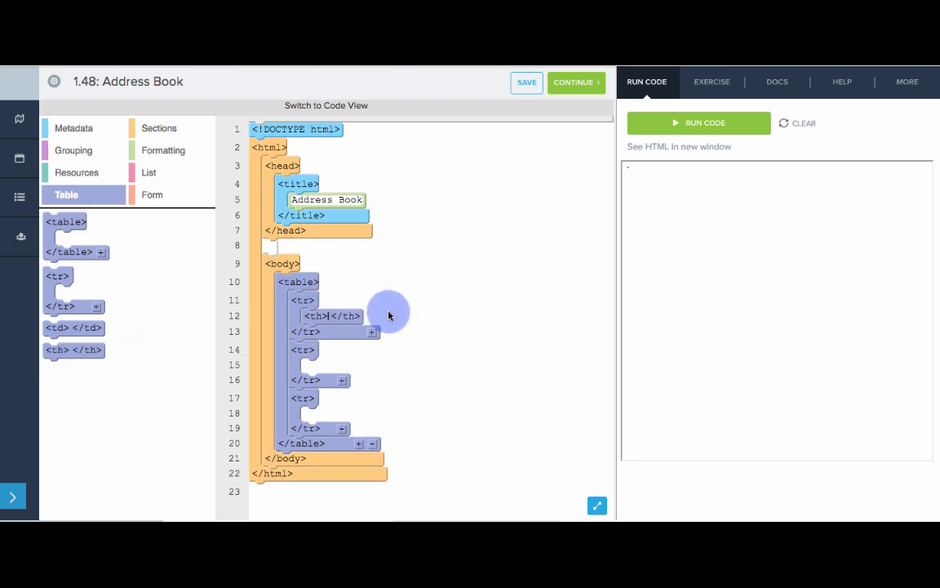
type("Name")
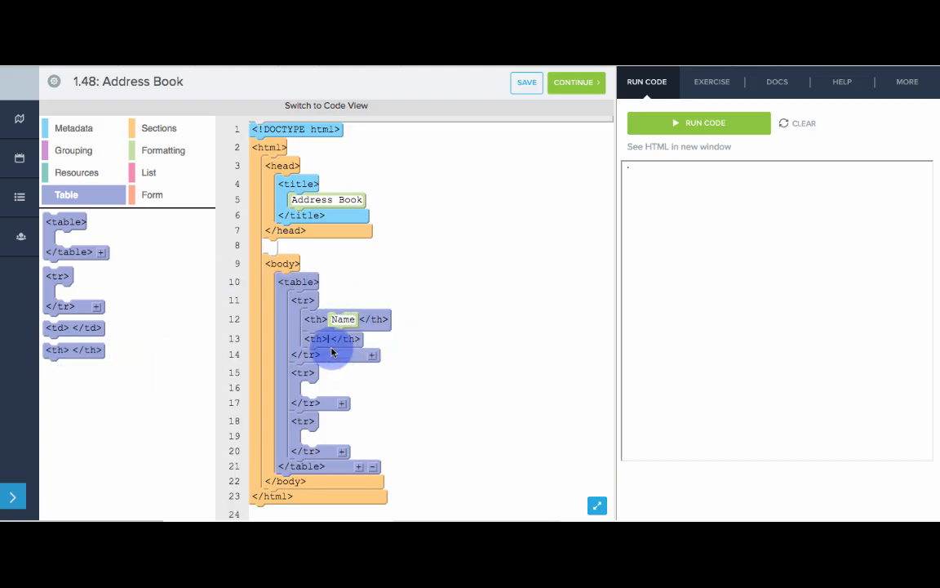
type("Phone Number")
type("Email Addre")
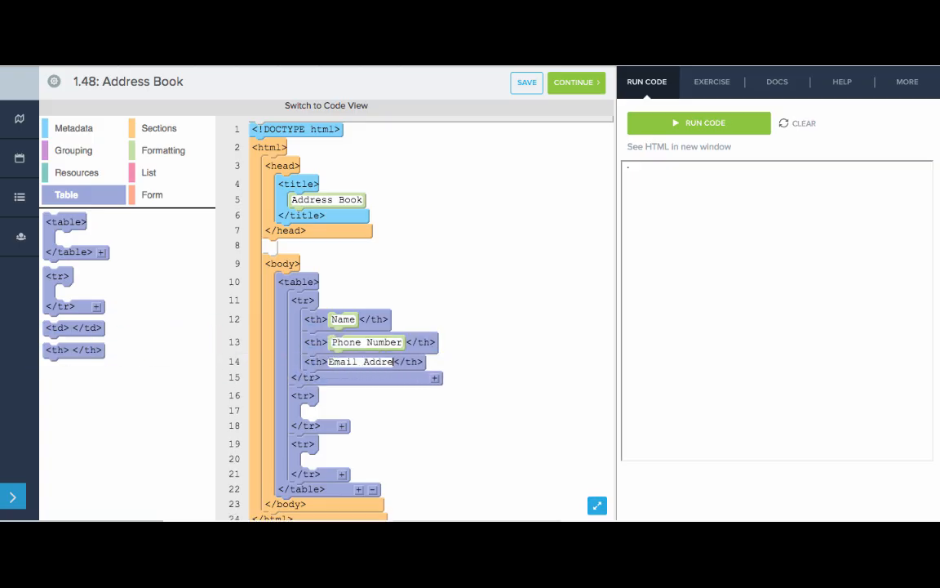
left_click(698, 123)
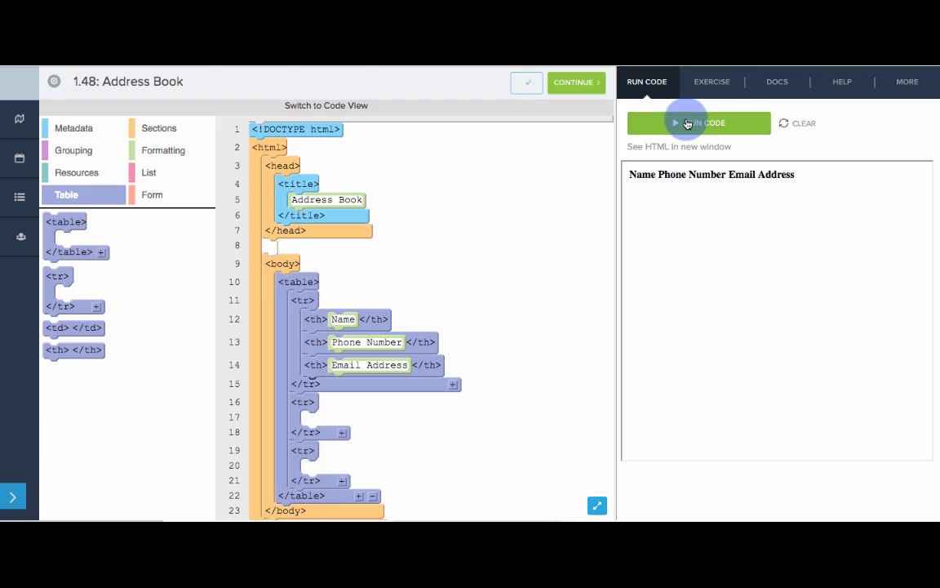
left_click(698, 122)
type("Karel")
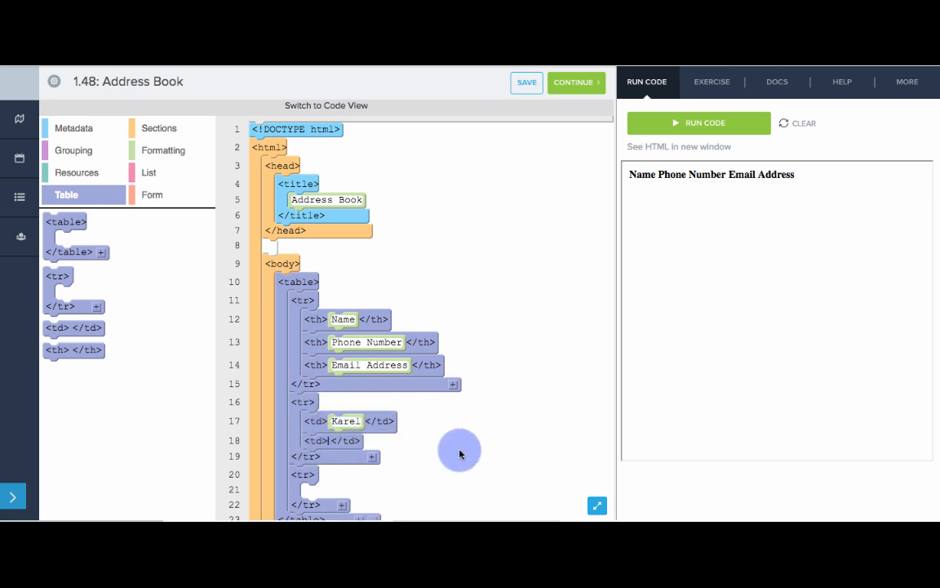
type("123-4567")
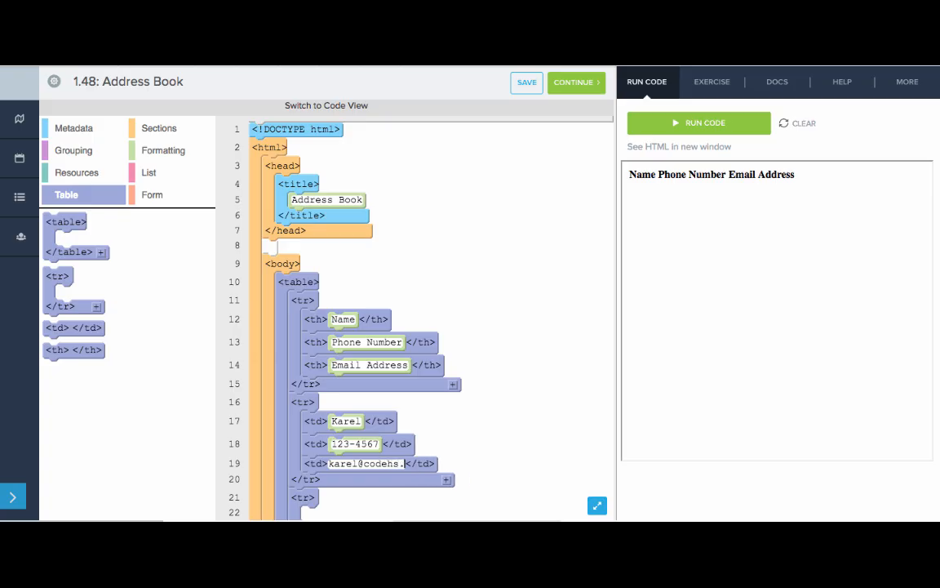
left_click(527, 82)
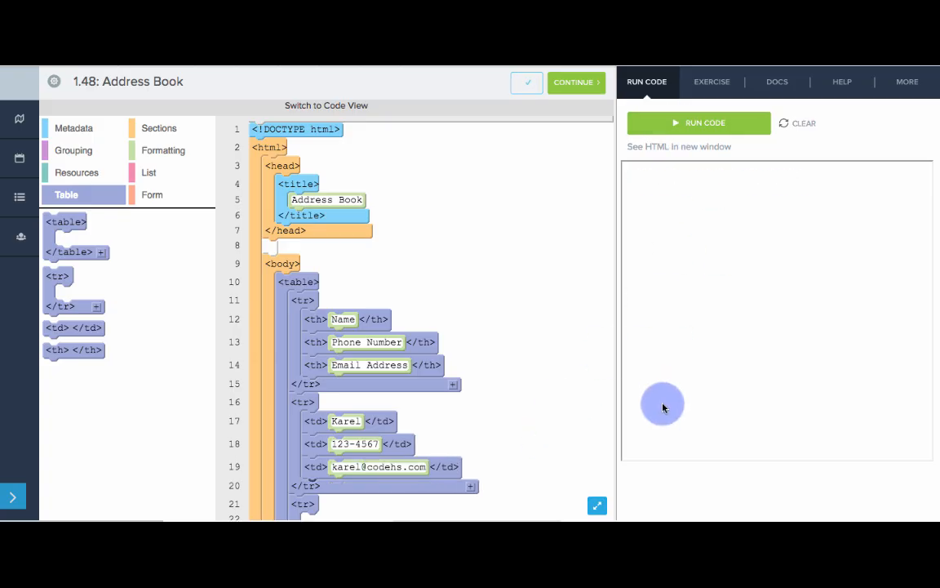
left_click(698, 122)
type("Jenny")
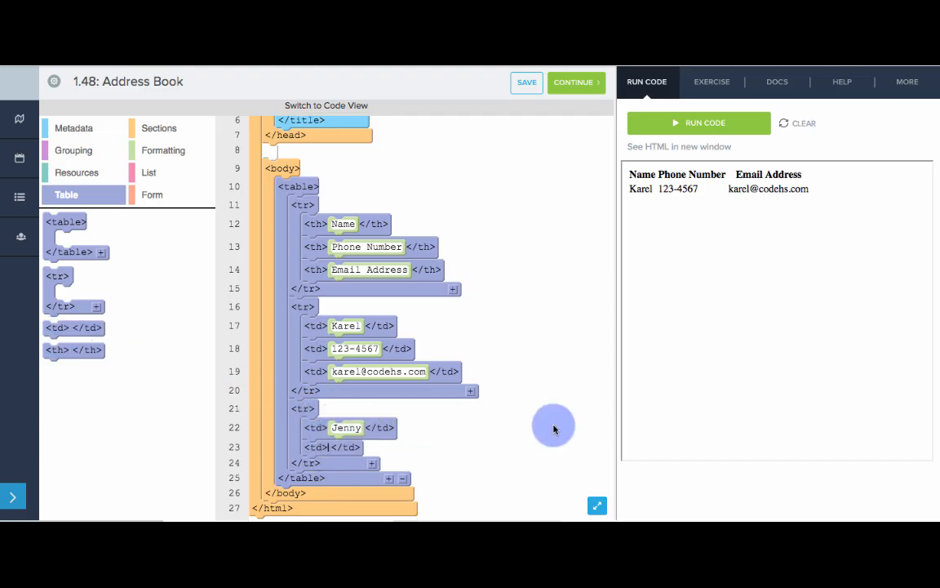
type("0")
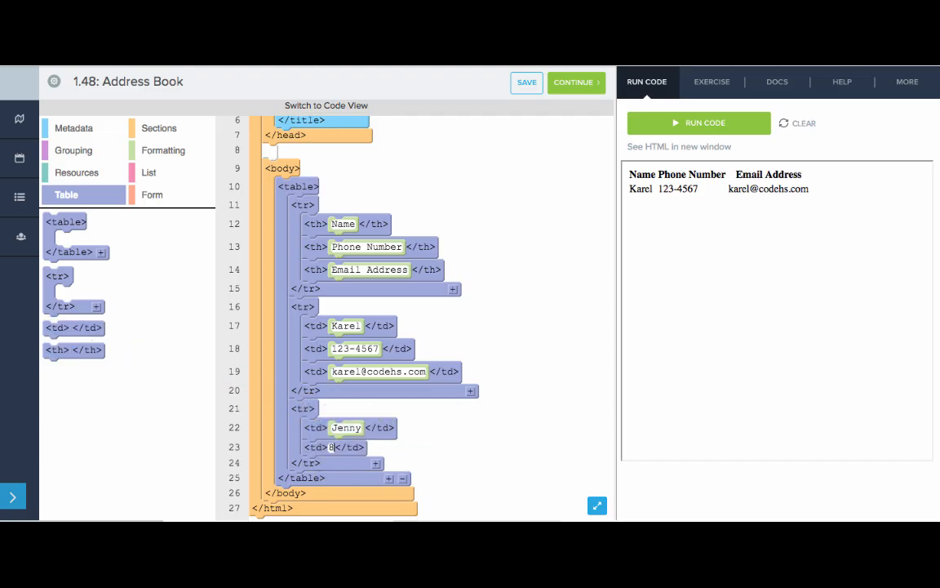
type("8675309")
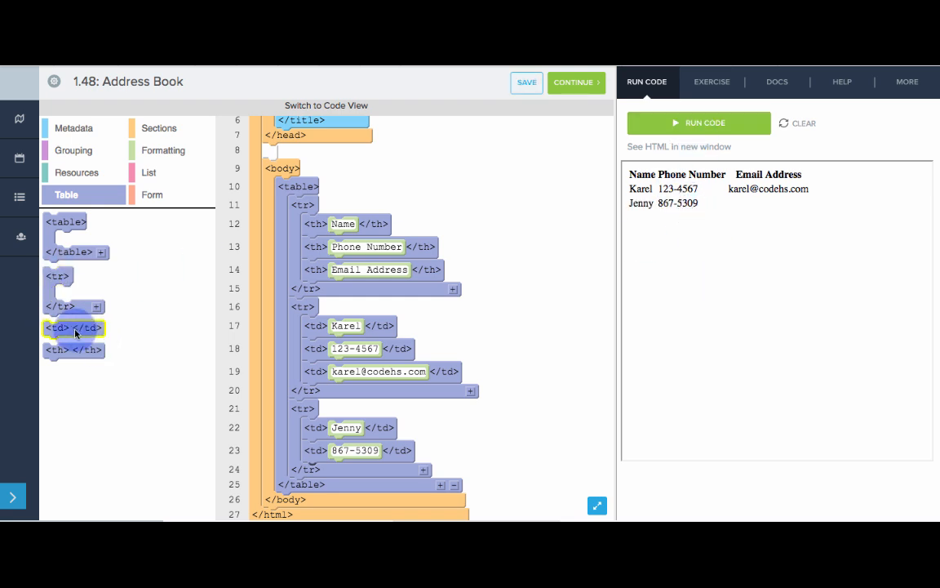
left_click_drag(73, 327, 333, 469)
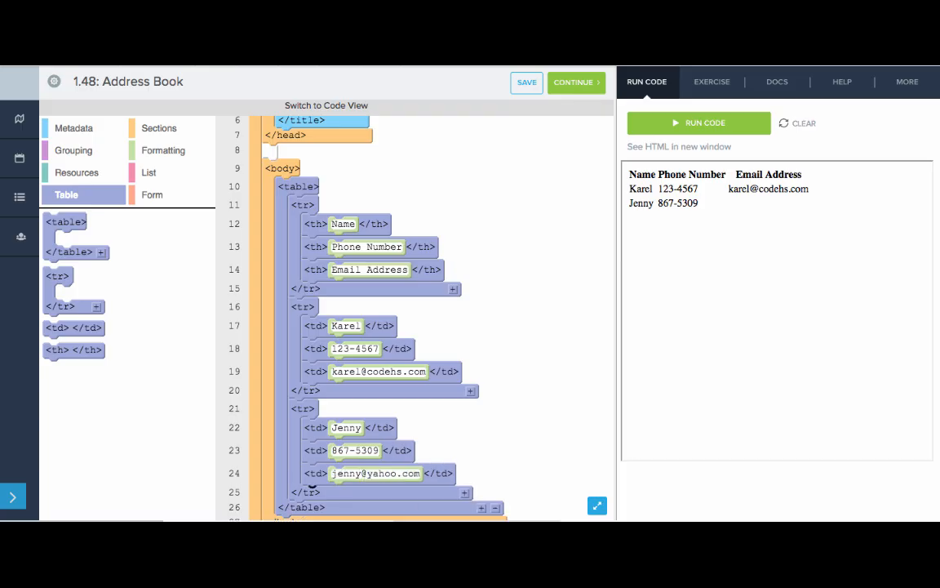
left_click(698, 123)
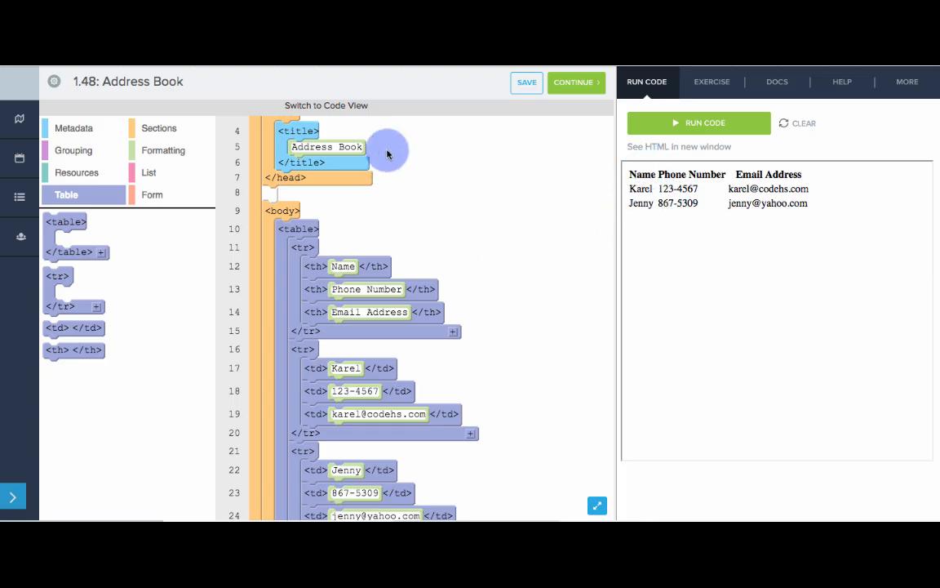
left_click(327, 105)
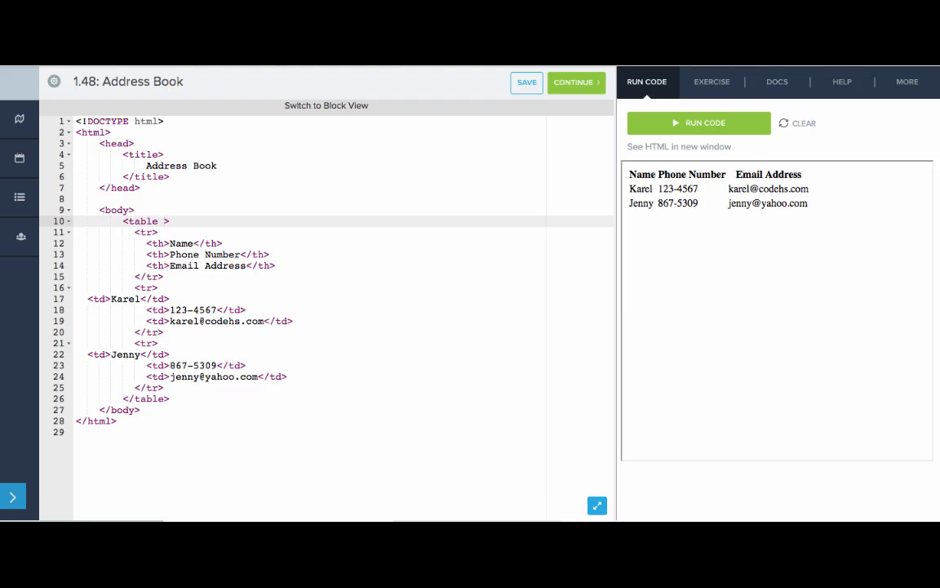
Step: Add border="1" to the table tag and rerun the preview
type("border=\"1\"")
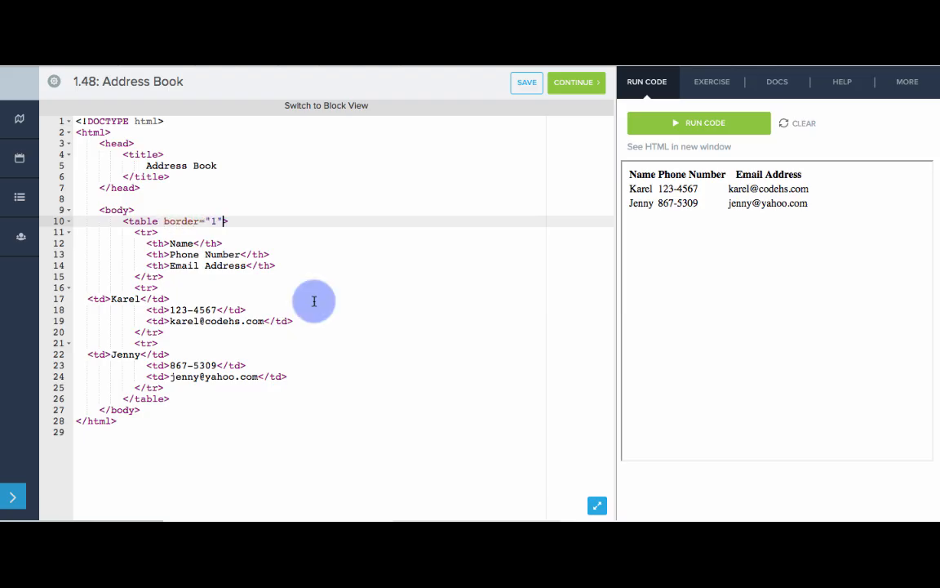
left_click(698, 123)
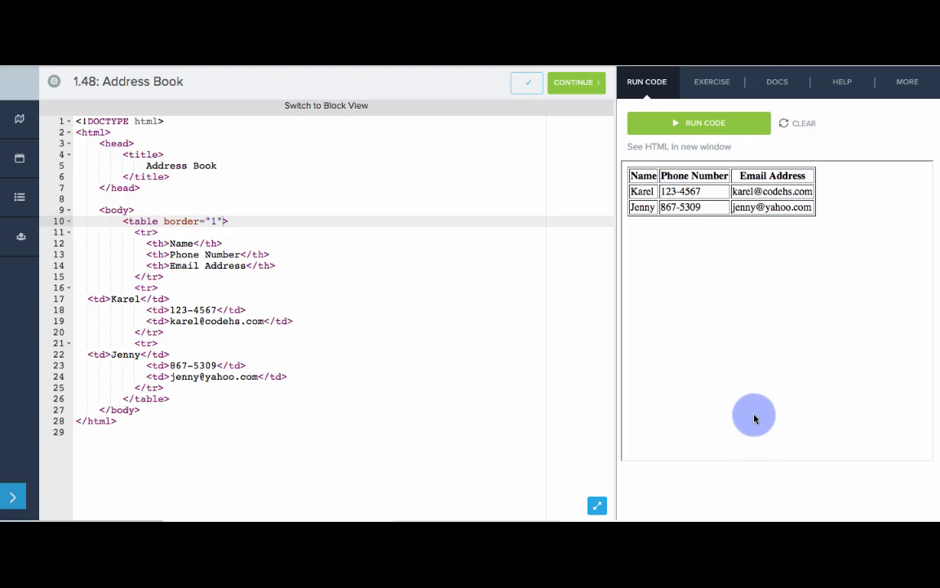